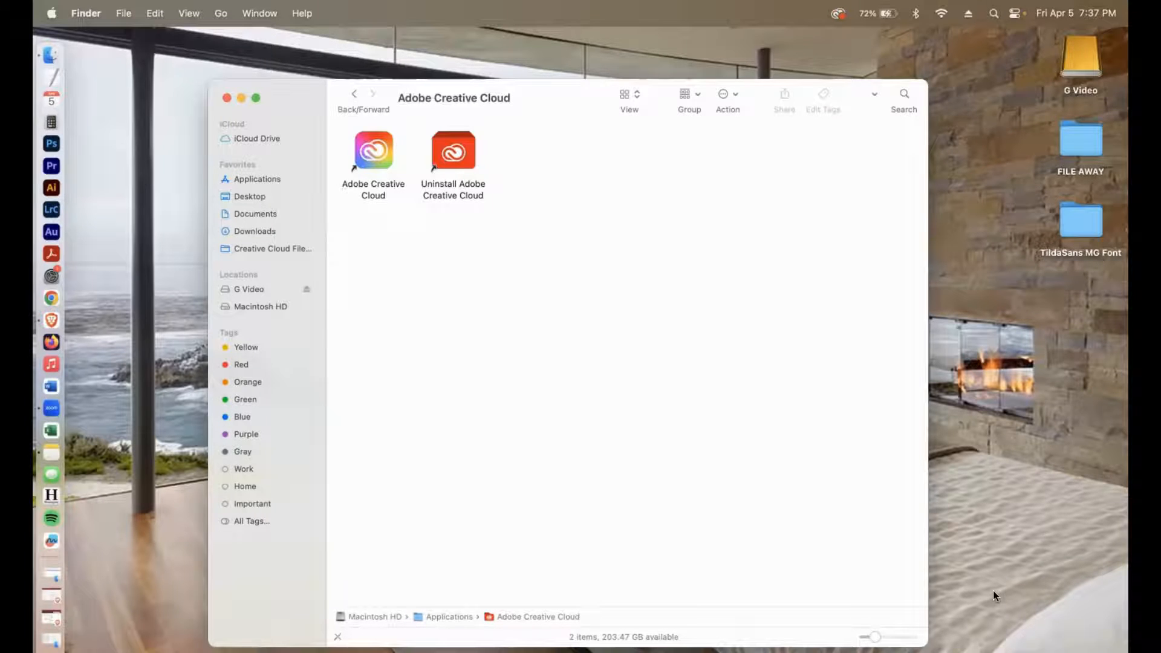
mouse_move(641, 450)
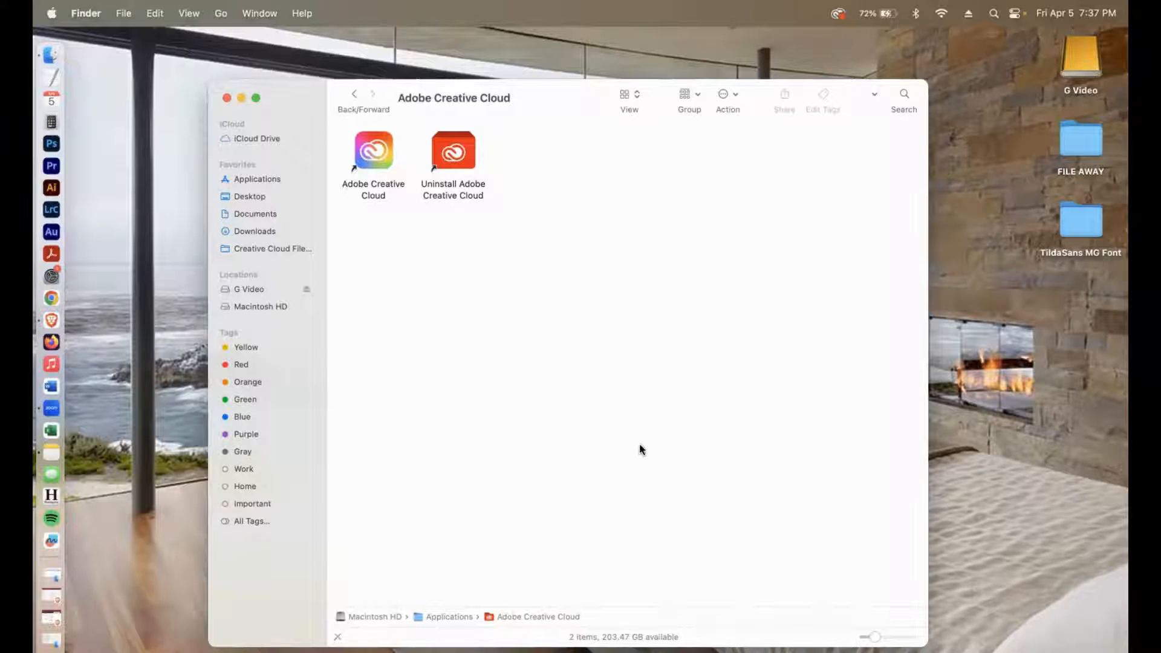
- Launch Creative Cloud and show the Adobe Fonts list of added fonts
double_click(374, 151)
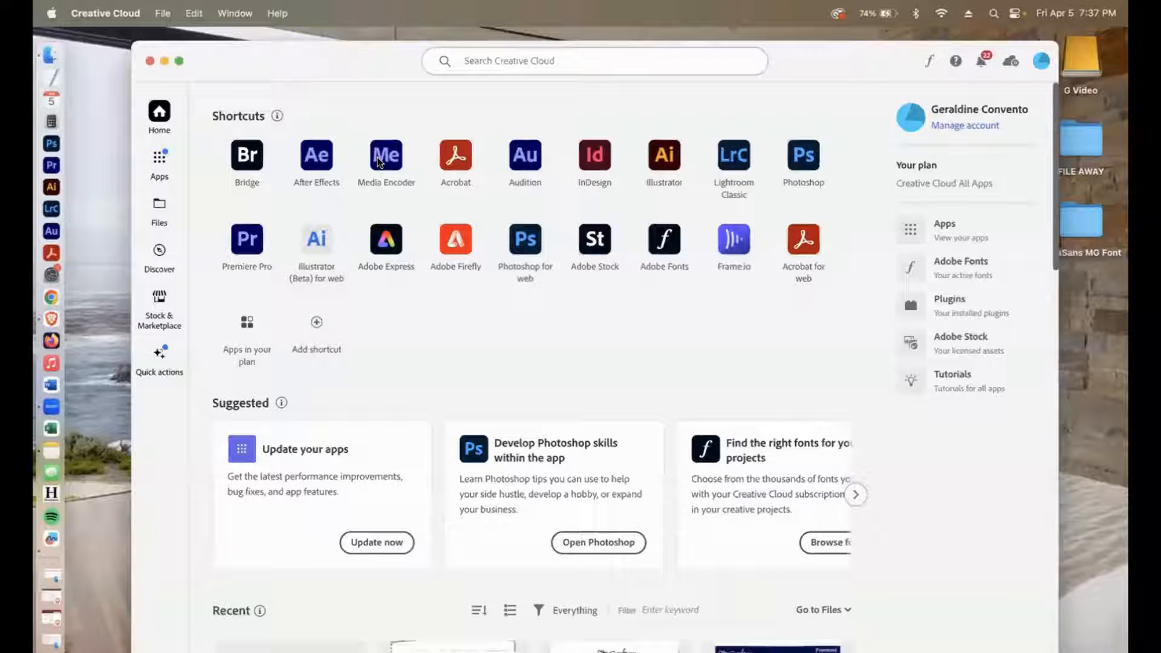
mouse_move(364, 359)
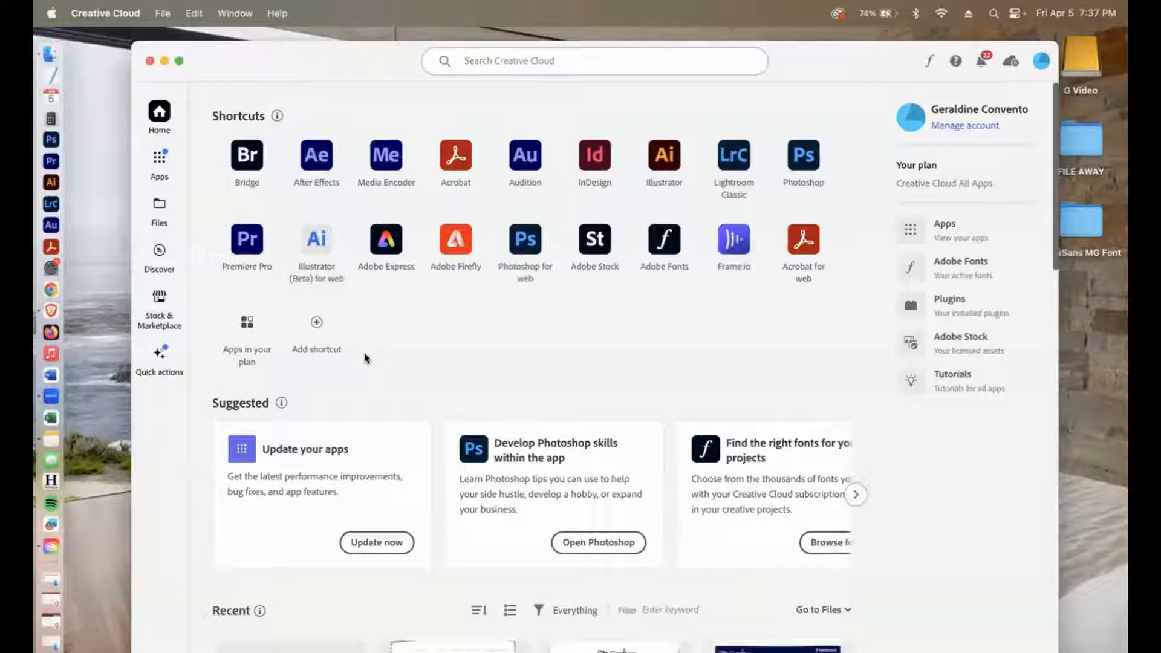
mouse_move(485, 416)
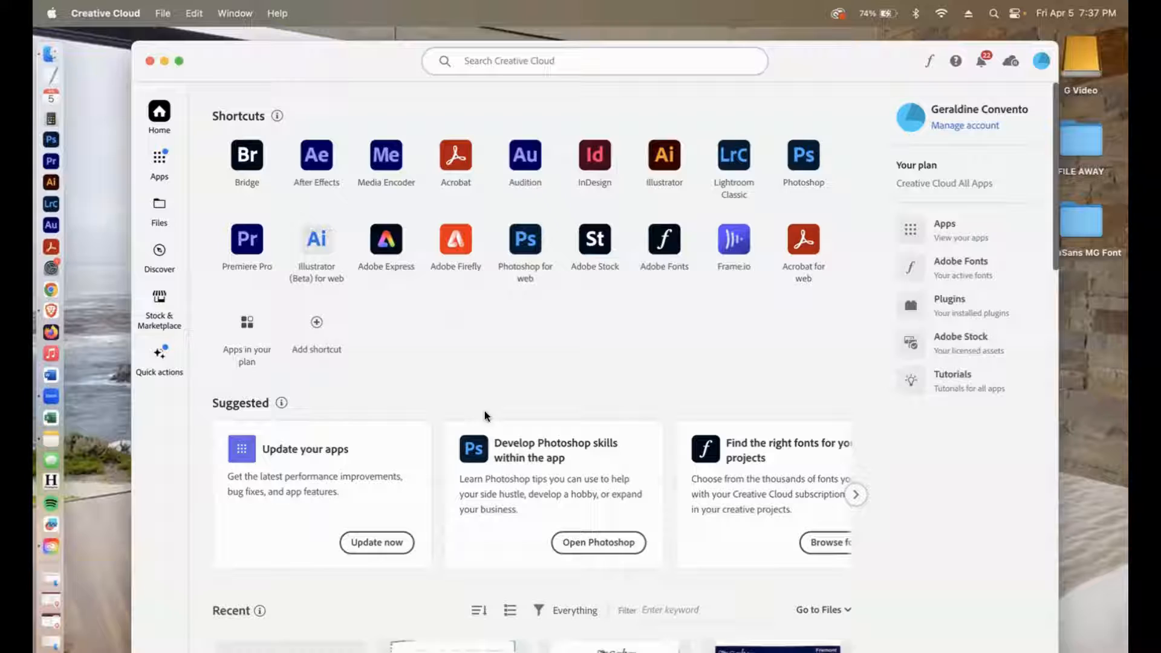
mouse_move(682, 346)
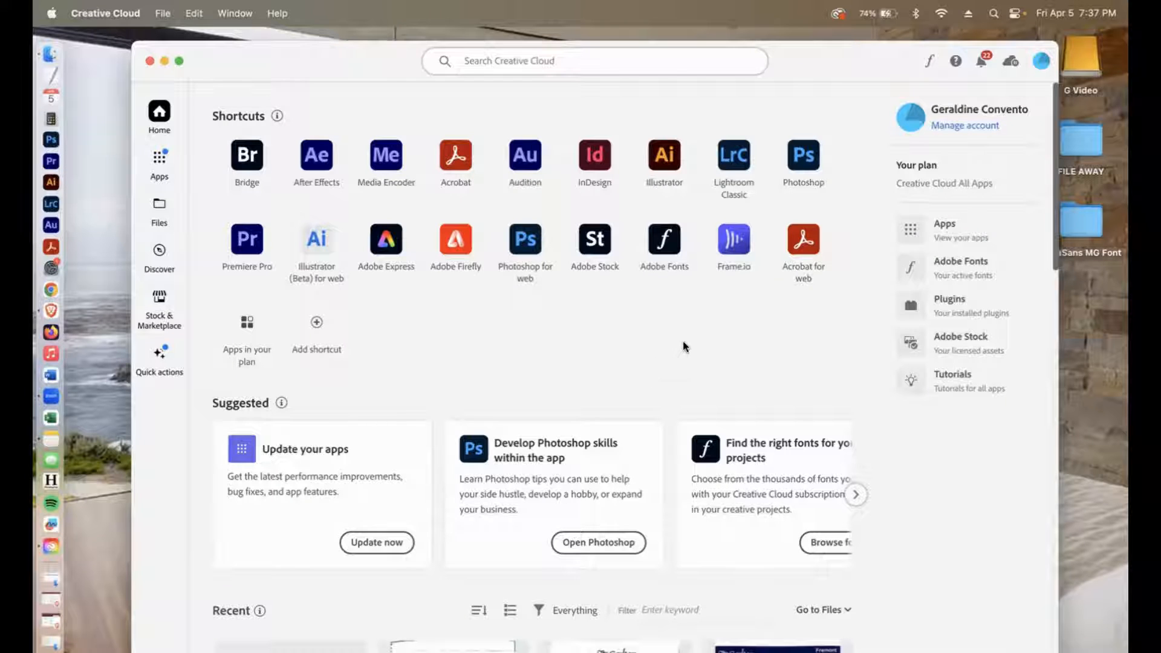
mouse_move(740, 327)
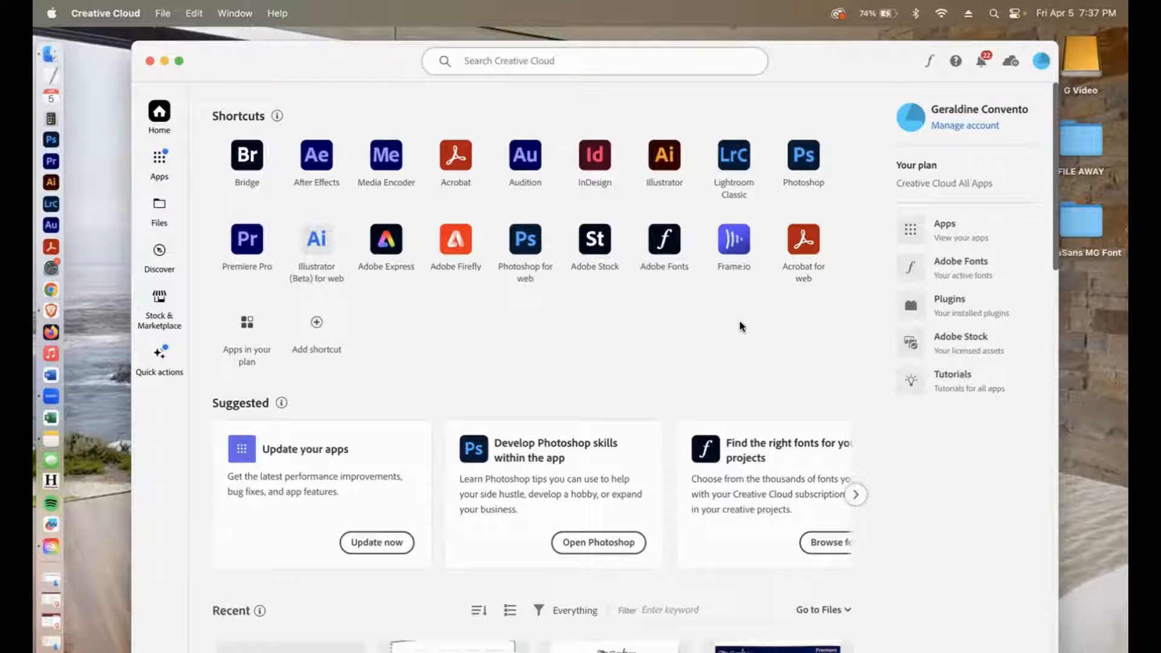
left_click(960, 269)
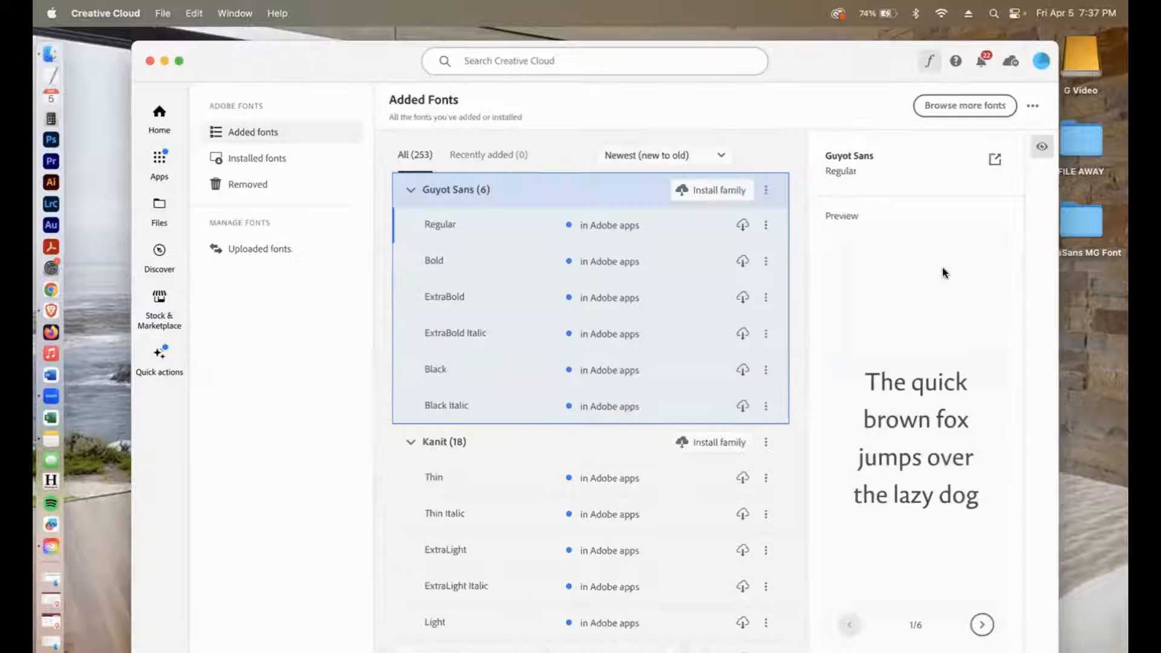
mouse_move(256, 238)
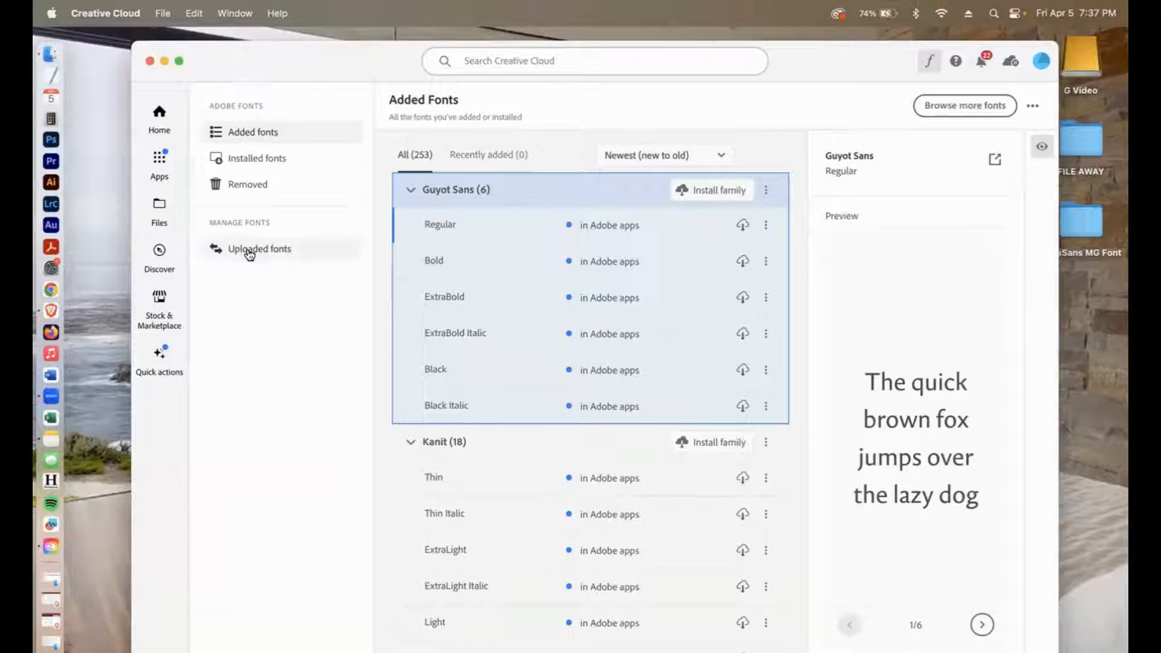
- Go to Uploaded fonts under Manage Fonts to reach the font-upload page
left_click(260, 248)
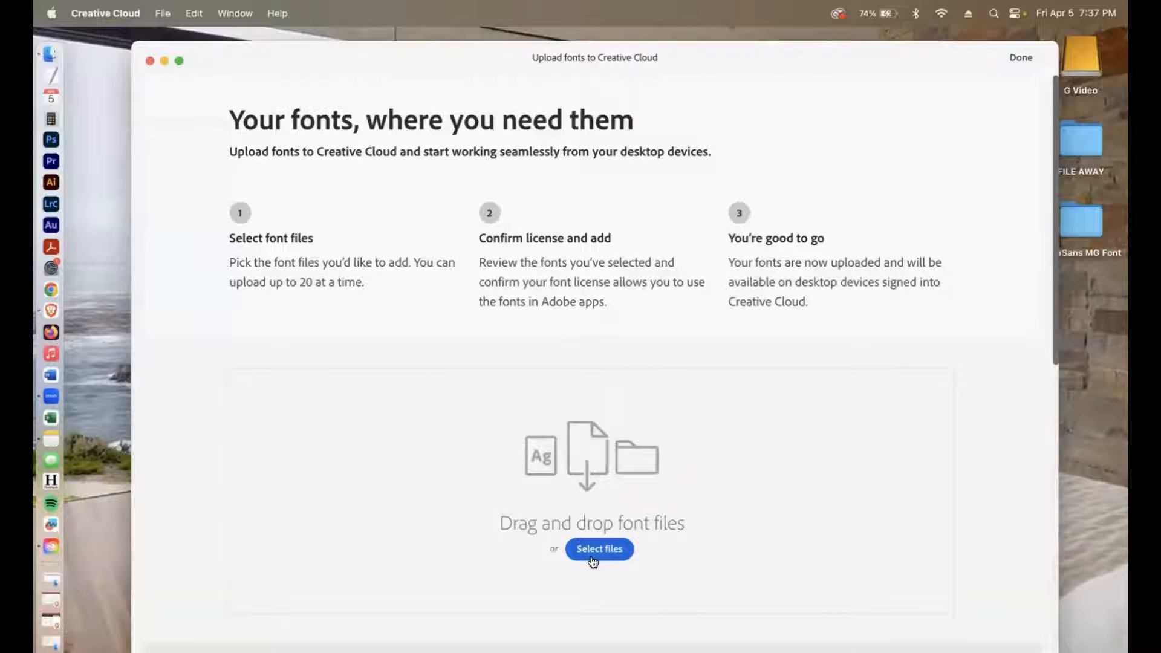
mouse_move(735, 459)
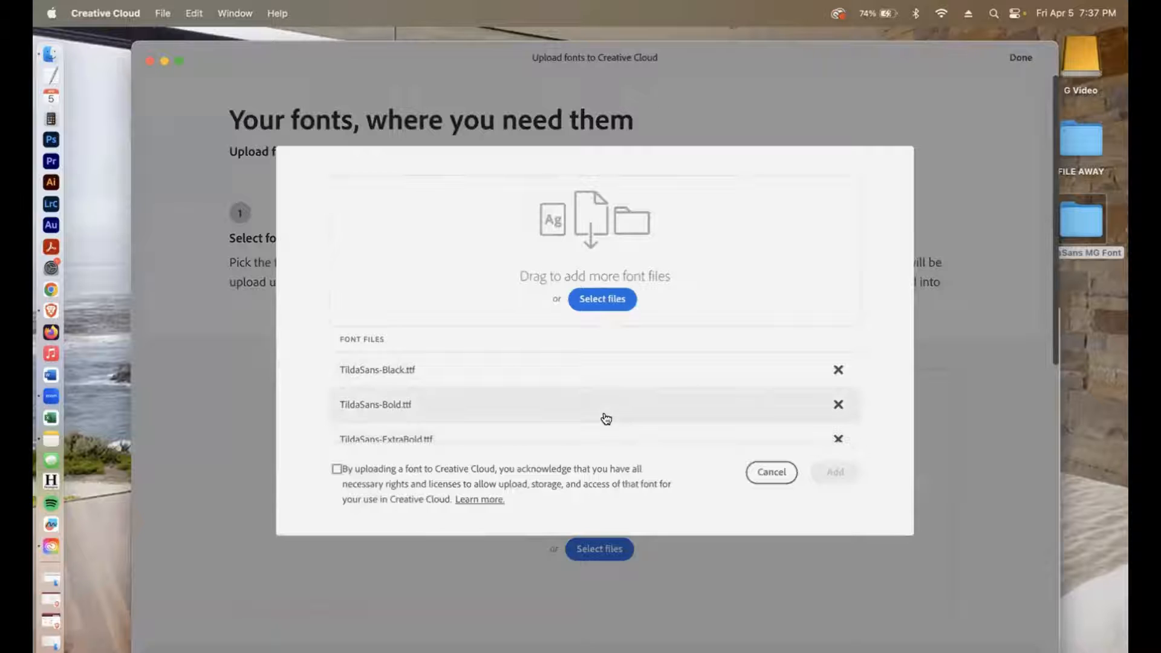
- Acknowledge the license for the seven TildaSans .ttf files and add them for upload
scroll("down", 3)
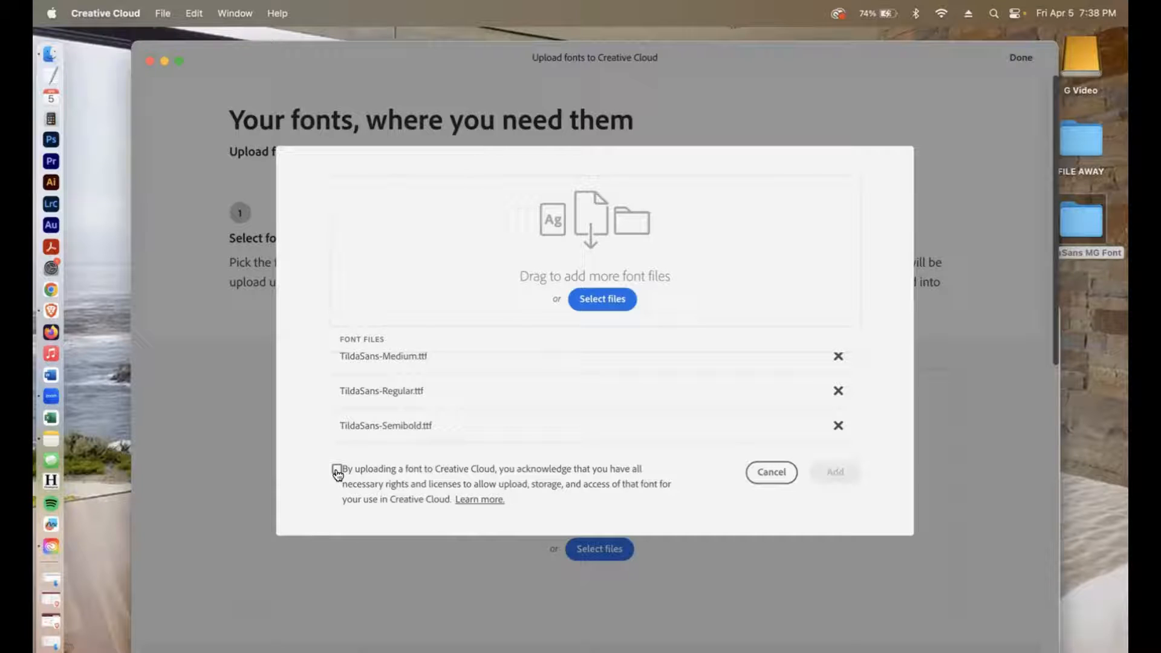
left_click(337, 470)
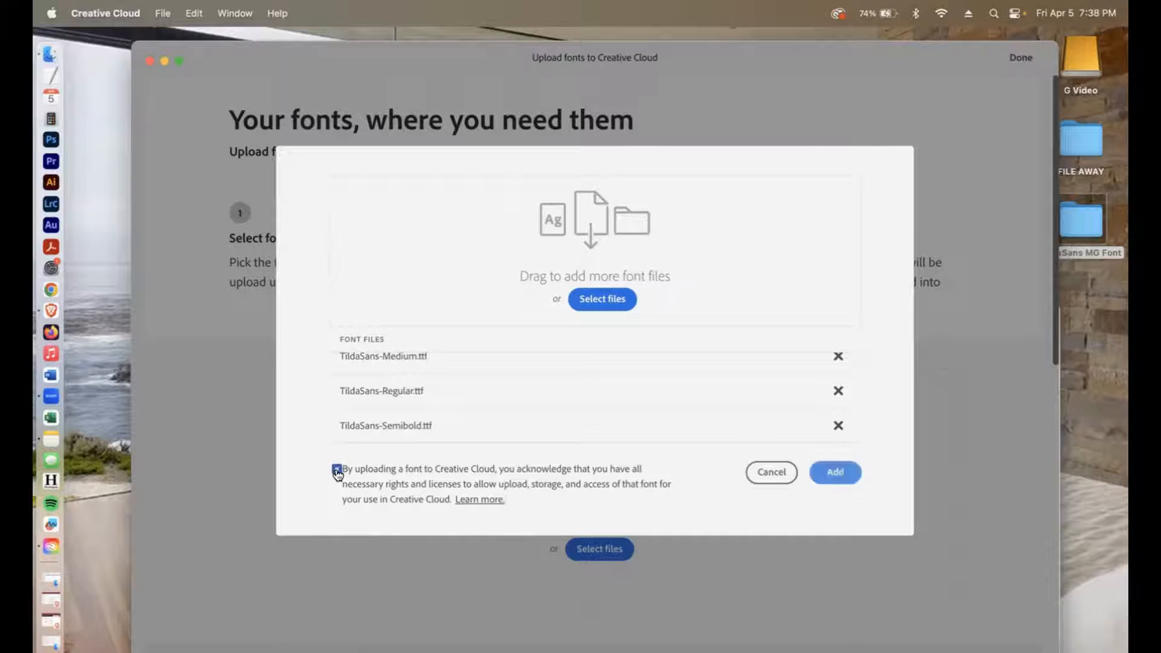
left_click(835, 473)
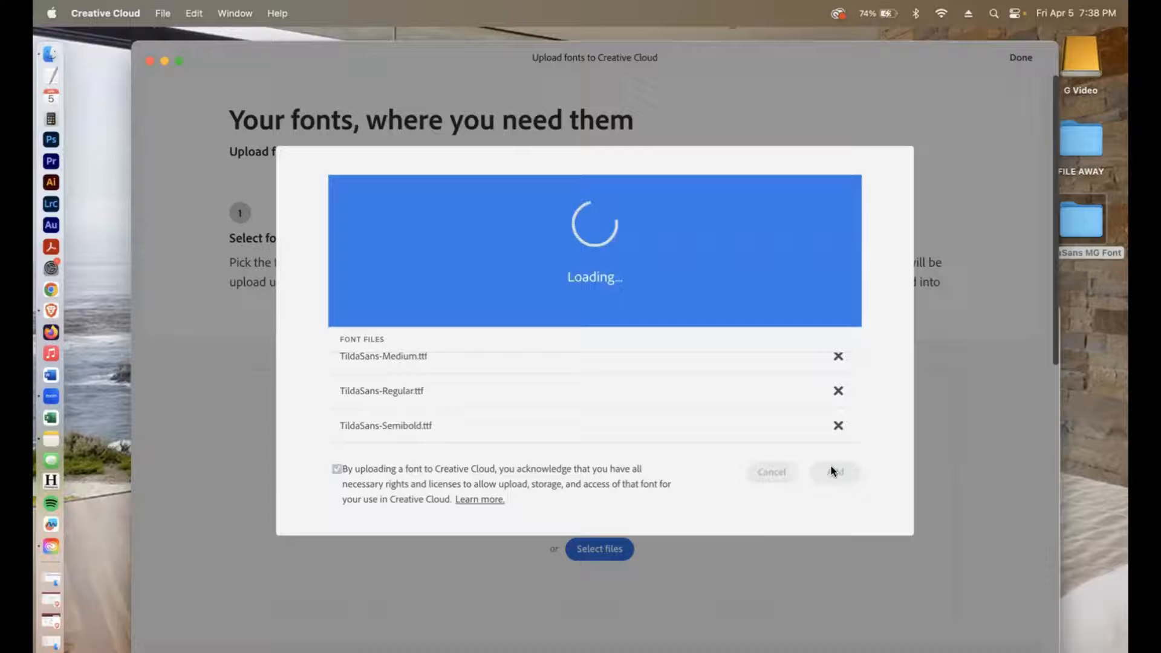
left_click(835, 472)
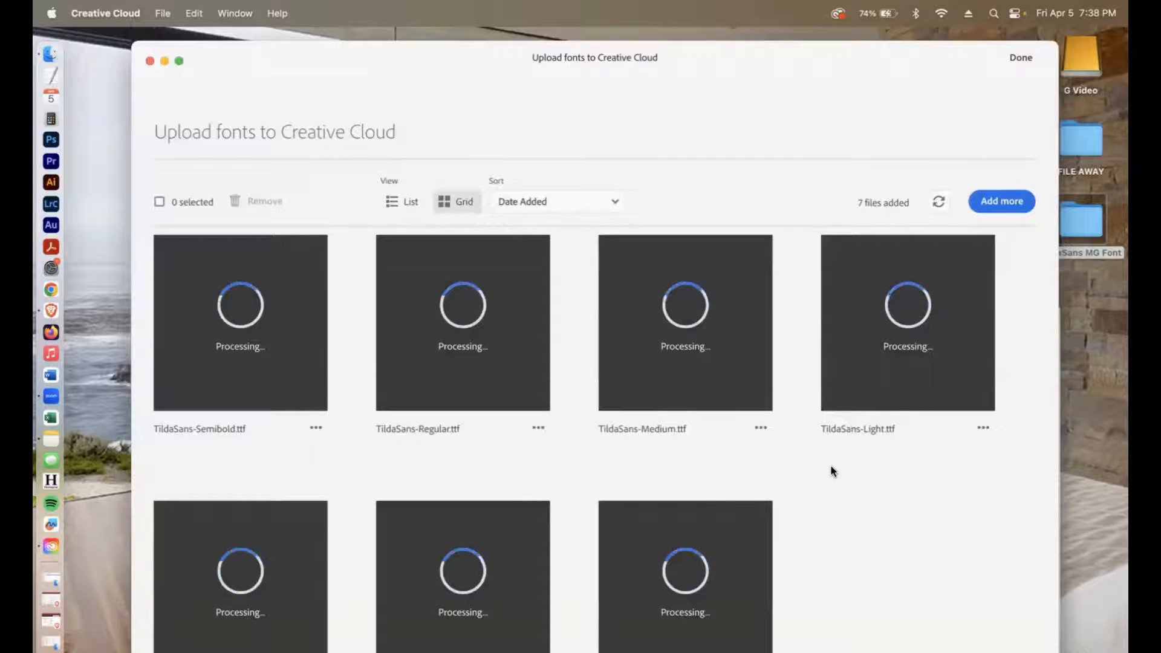